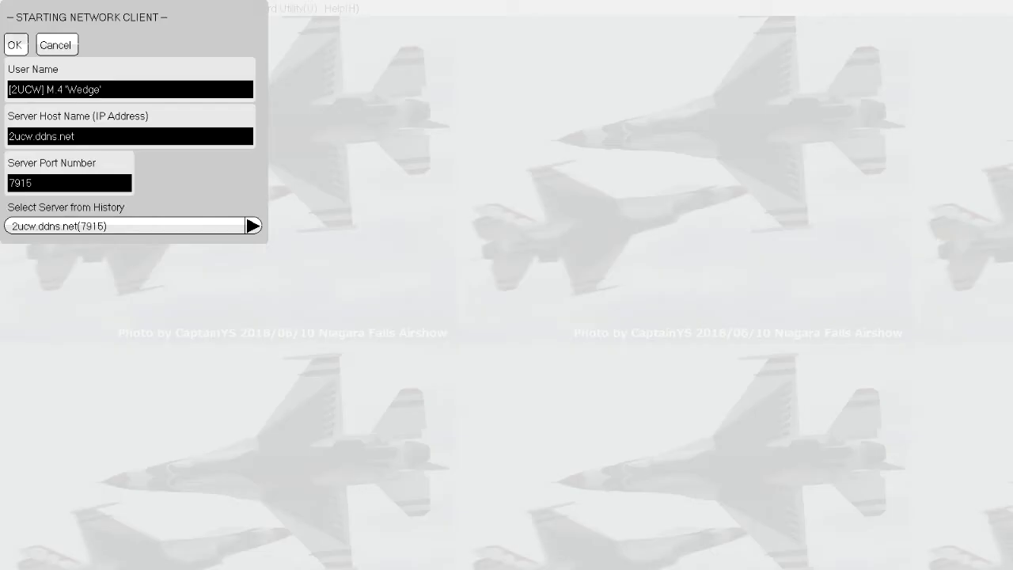
Step: Attempt to connect to 2ucw.ddns.net on port 7915 and dismiss the protocol version mismatch error
click(16, 44)
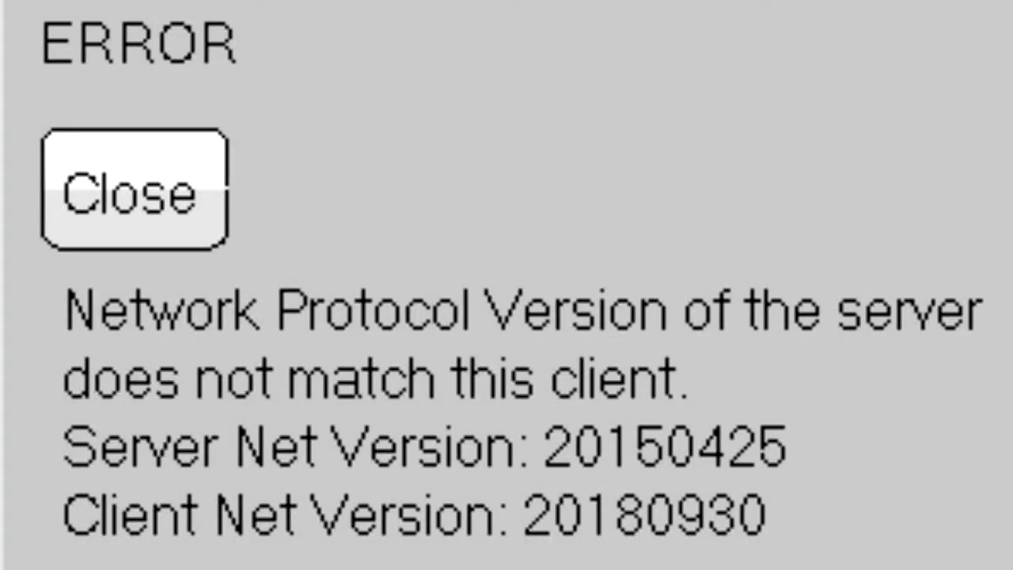
click(134, 190)
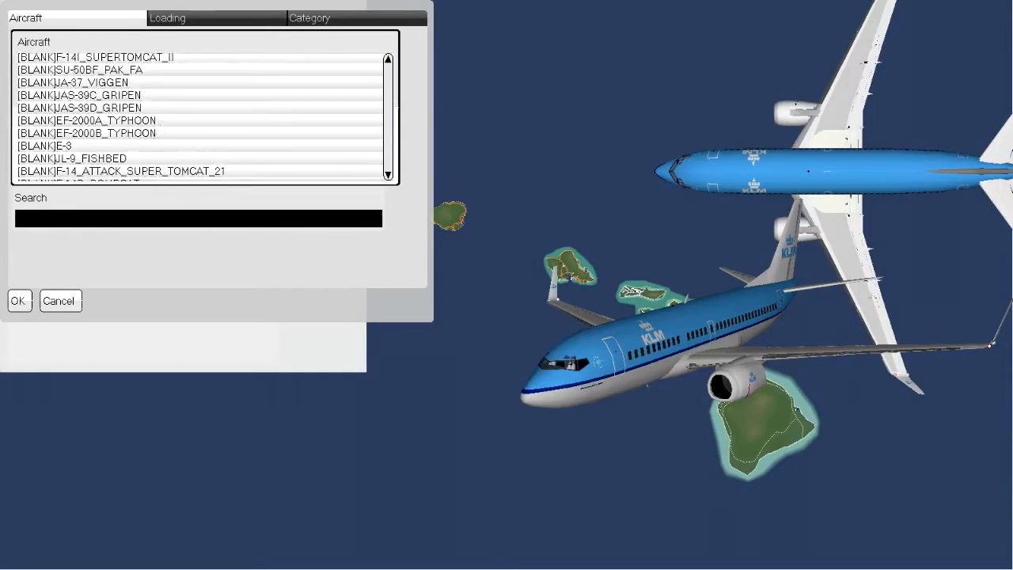
scroll(down, 3)
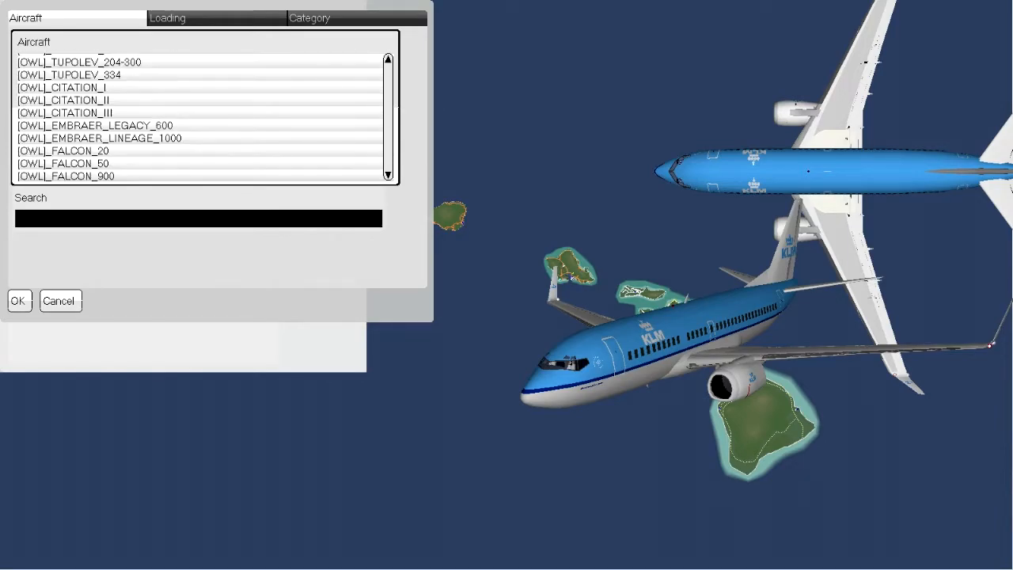
click(19, 300)
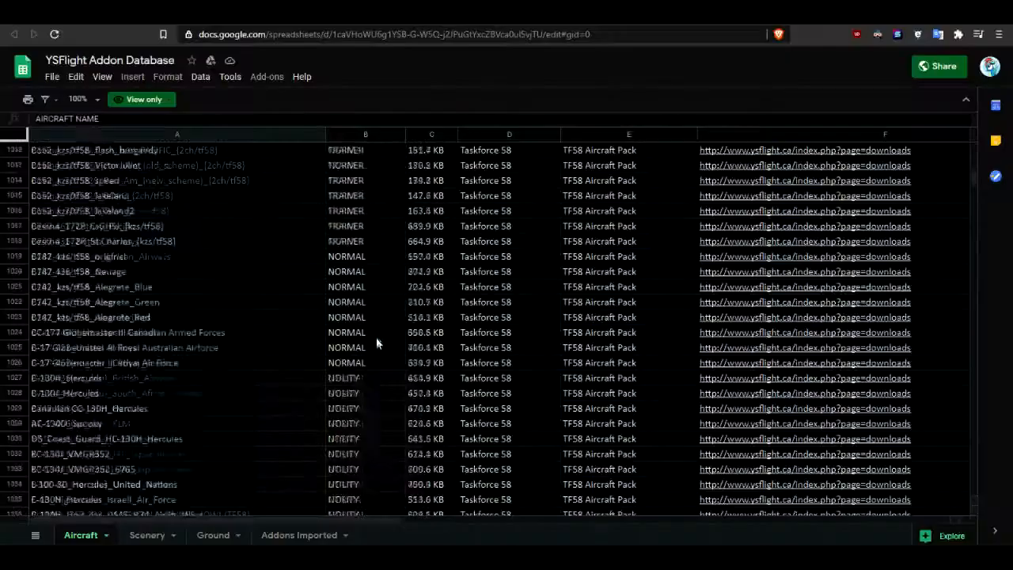
scroll(down, 3)
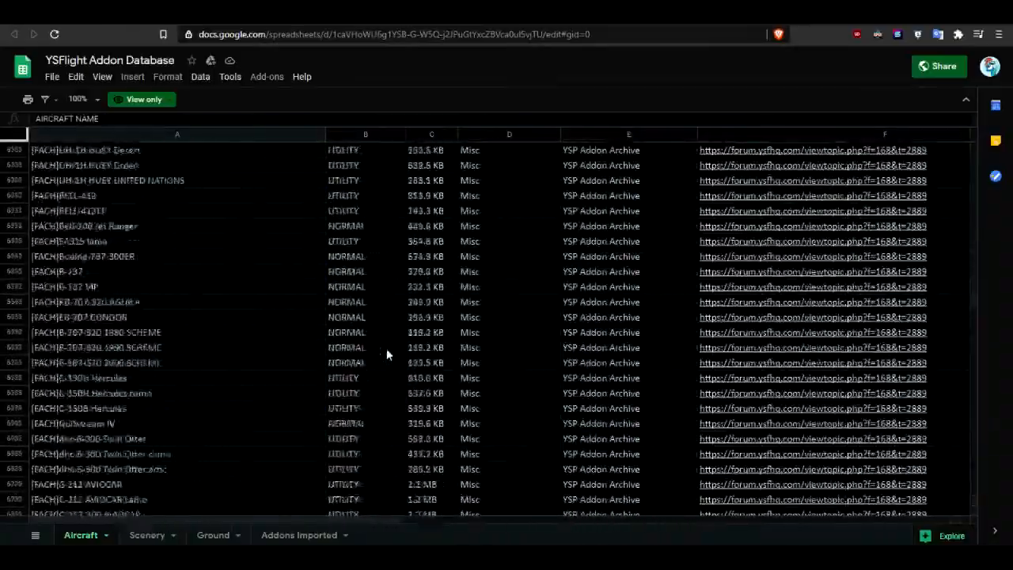
scroll(down, 3)
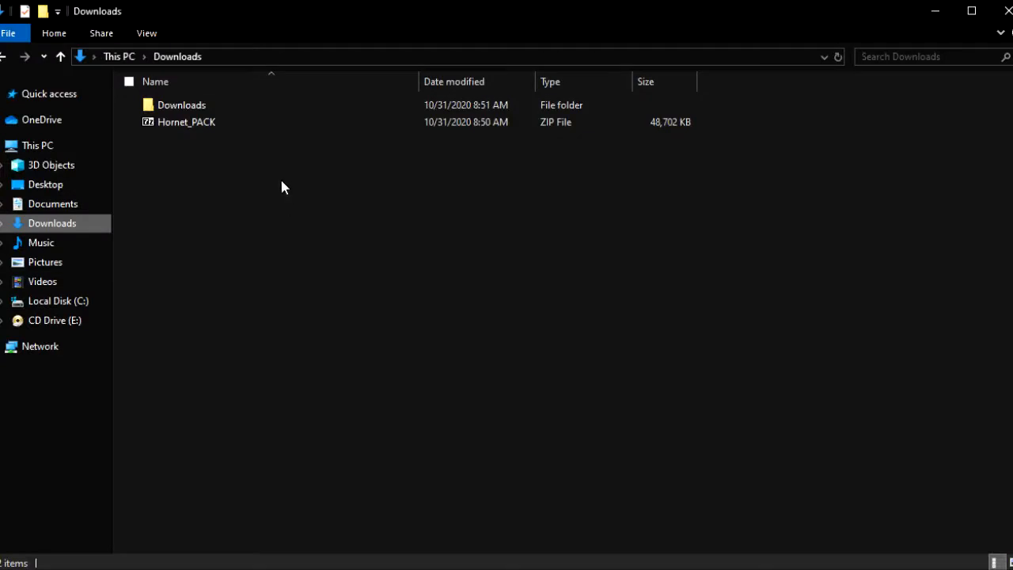
Step: Copy the aircraft and user folders from Hornet_PACK.zip into the YSFlight 2015 Vanilla folder, confirming the copy
double_click(187, 122)
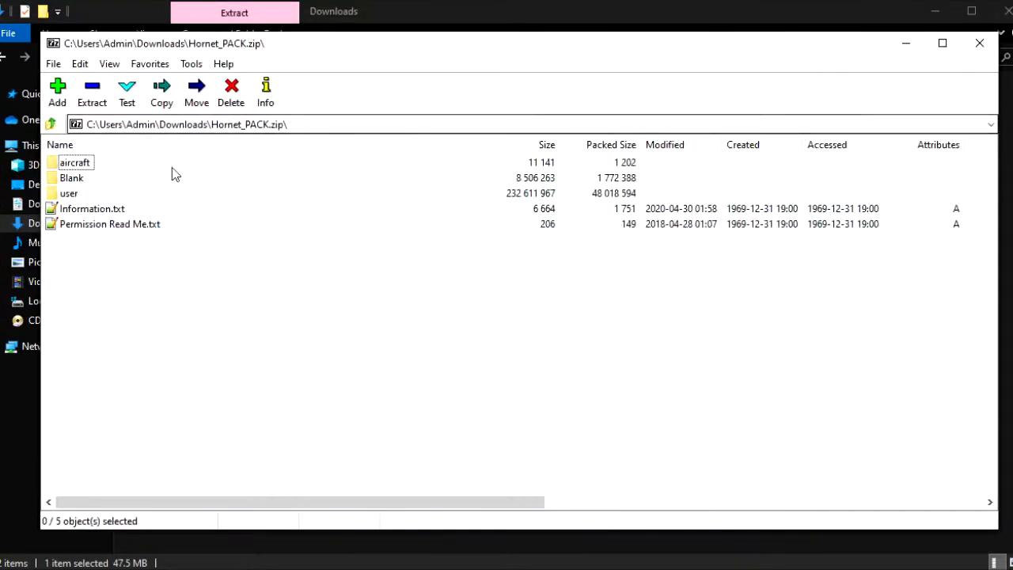
mouse_move(71, 193)
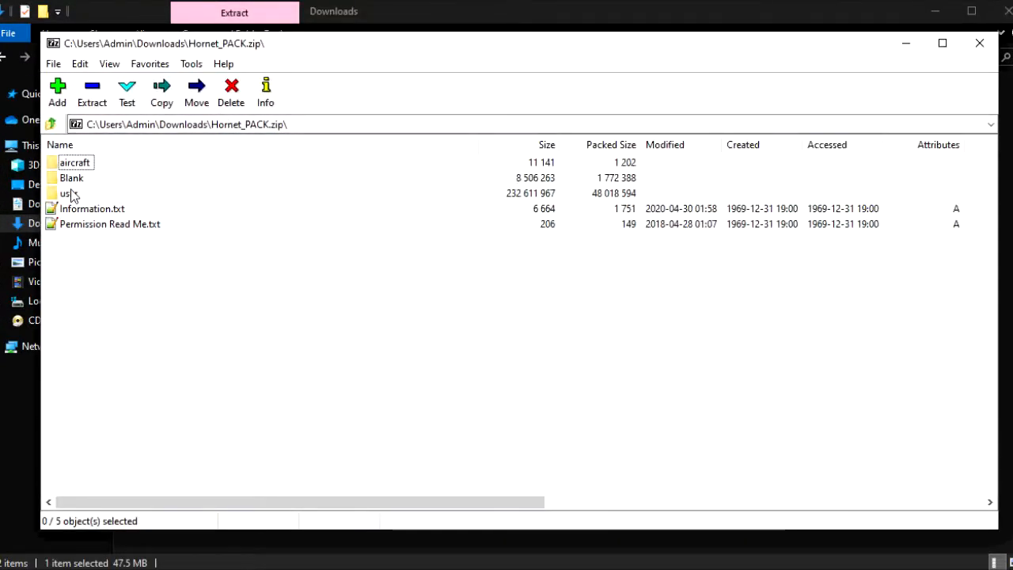
click(69, 193)
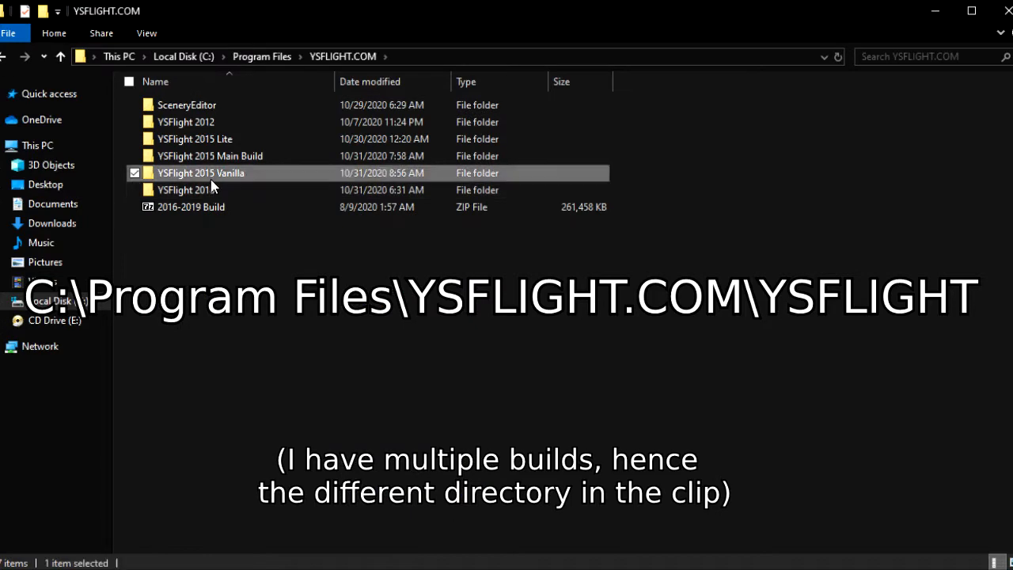
double_click(199, 172)
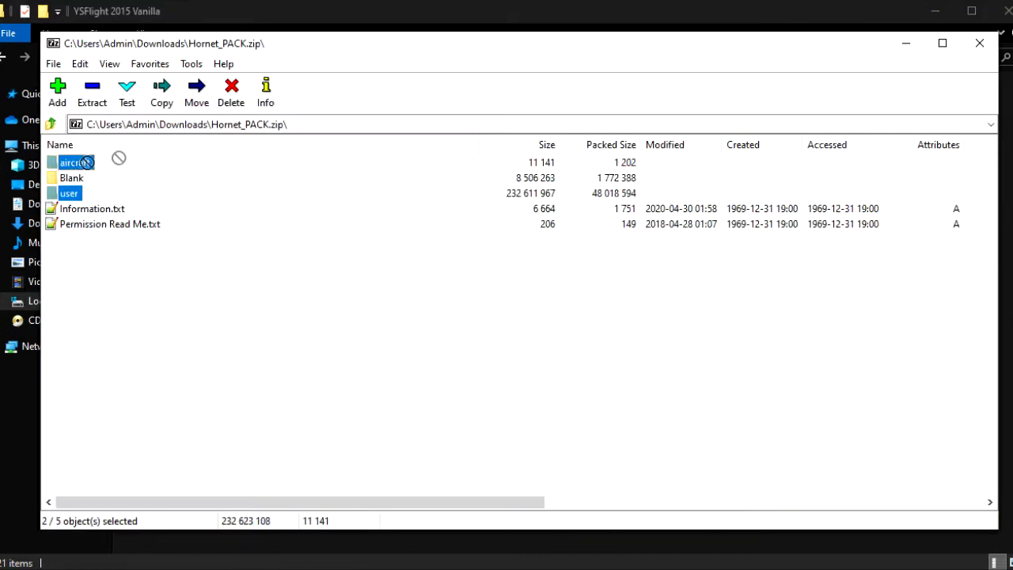
click(92, 90)
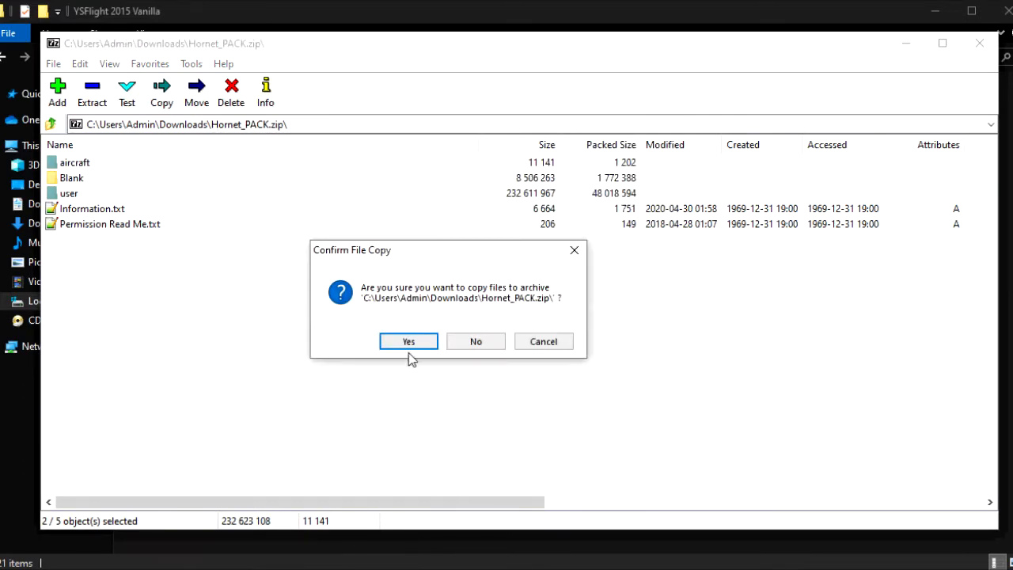
click(408, 342)
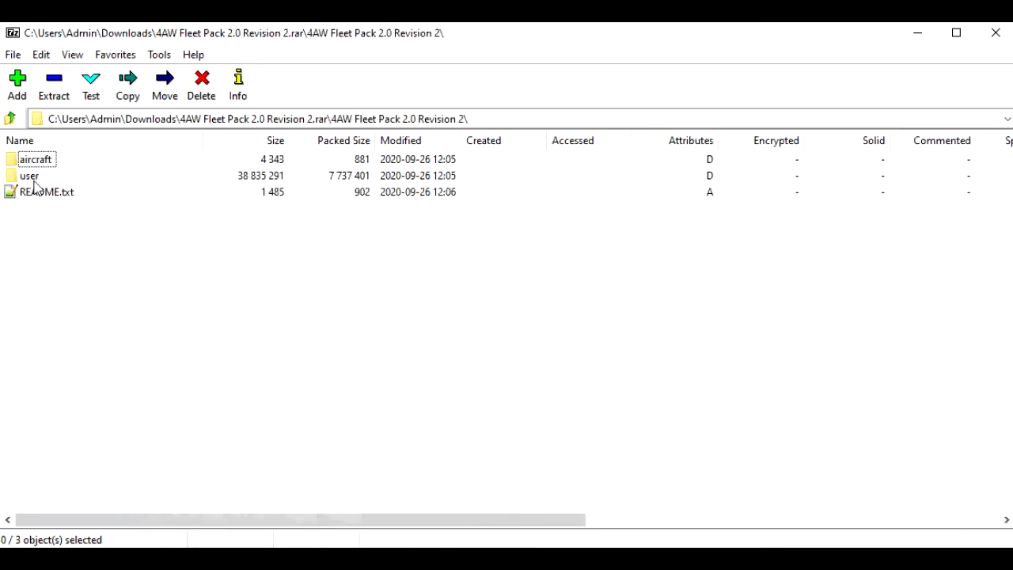
Step: Copy the 4AW Fleet Pack's aircraft and user folders into YSFlight 2015 Vanilla, retrying the blocked User folder
click(34, 159)
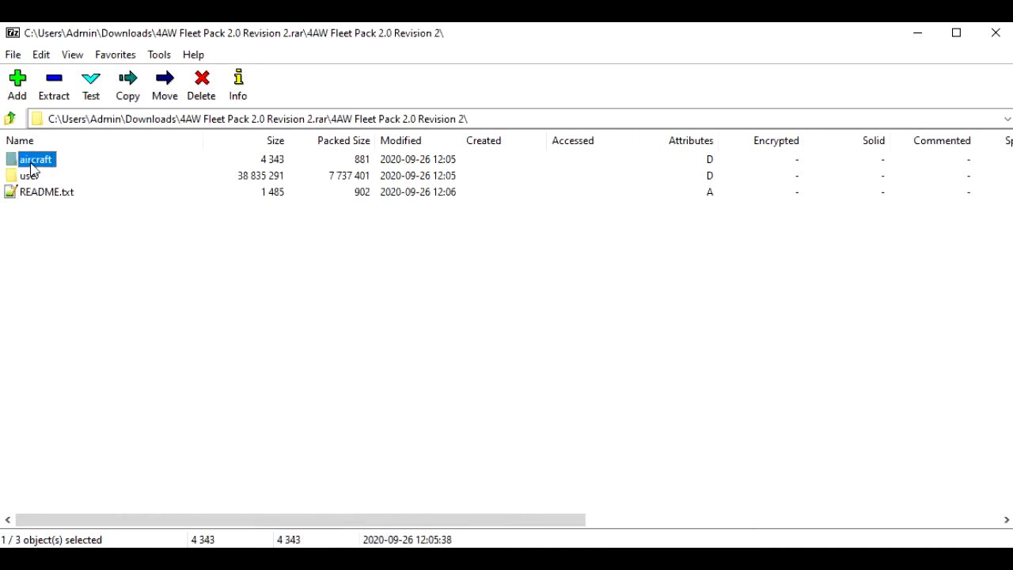
click(30, 174)
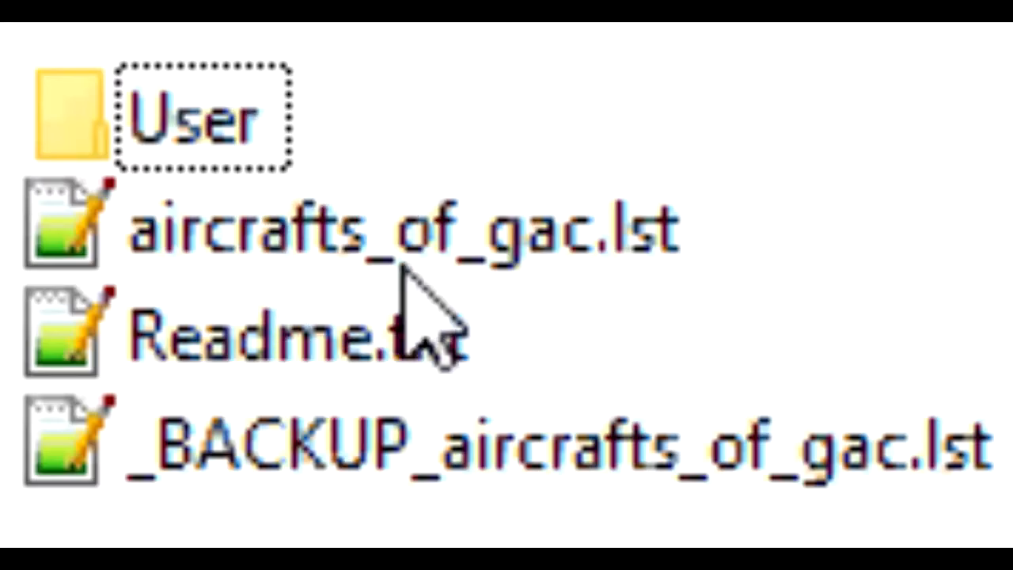
mouse_move(625, 388)
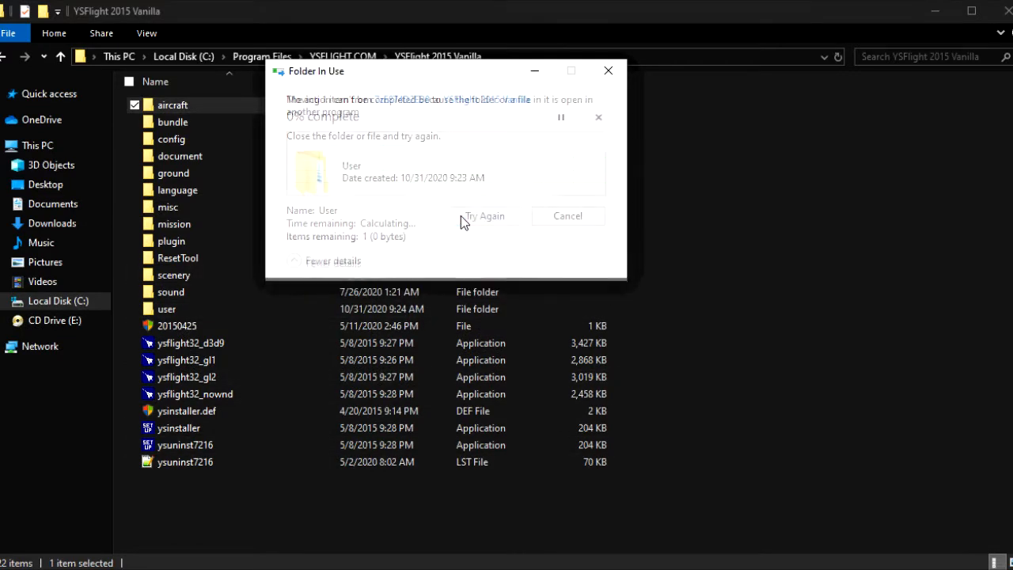
click(484, 215)
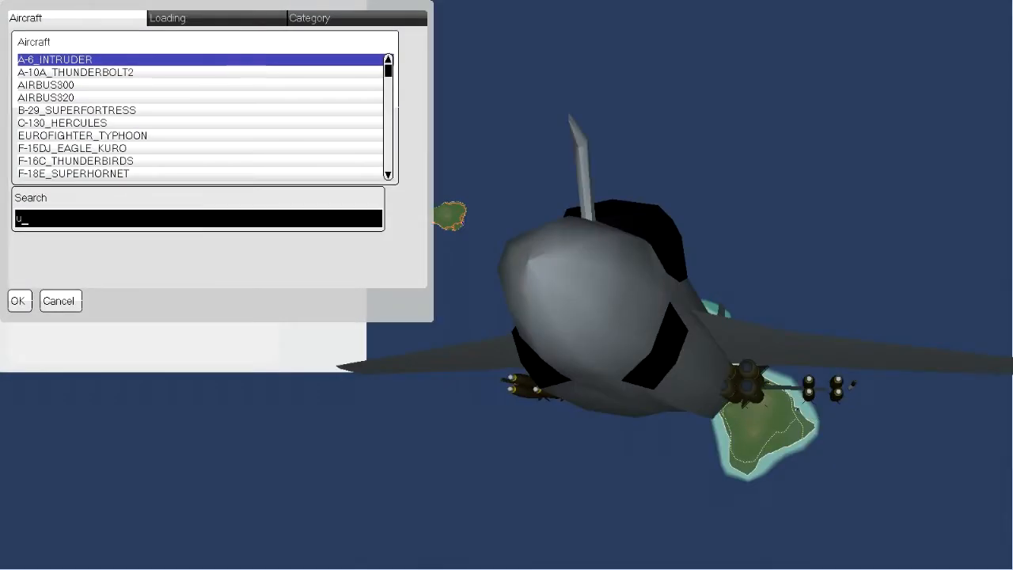
Step: Search 'cw', choose the [2UCW]F/A-18C_HORNET as player aircraft and start the flight at HAWAII
text(cw)
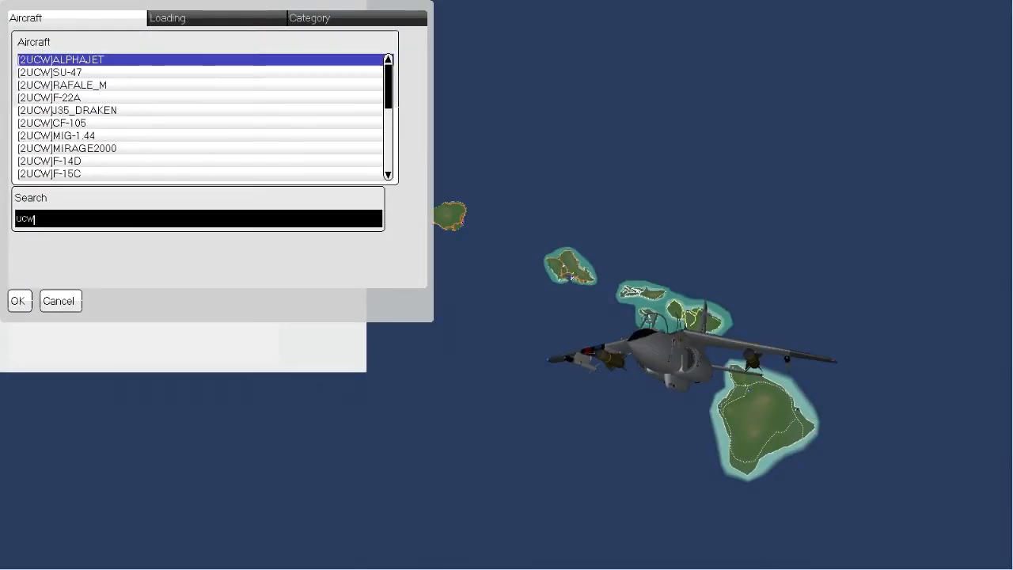
click(79, 136)
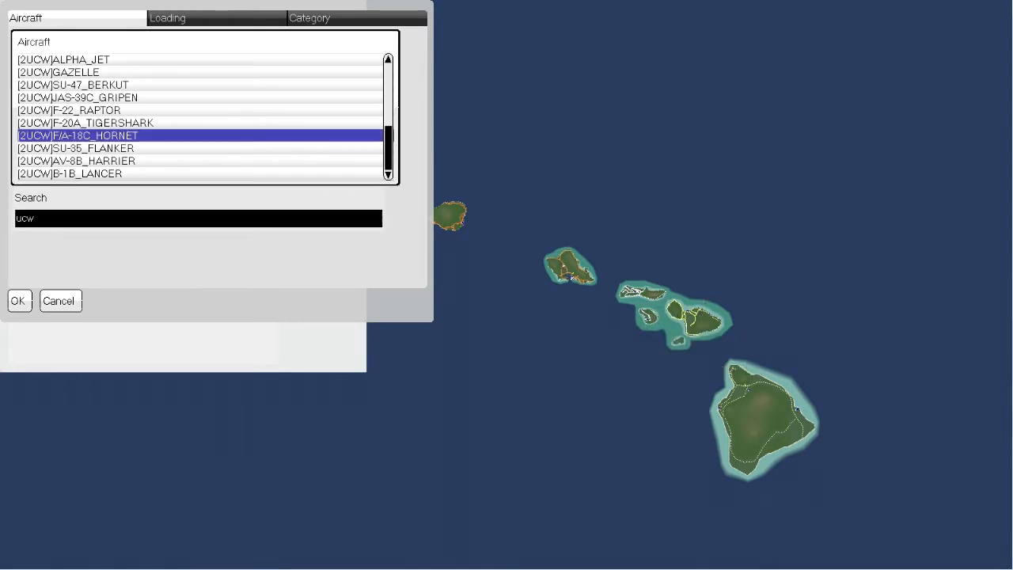
click(19, 300)
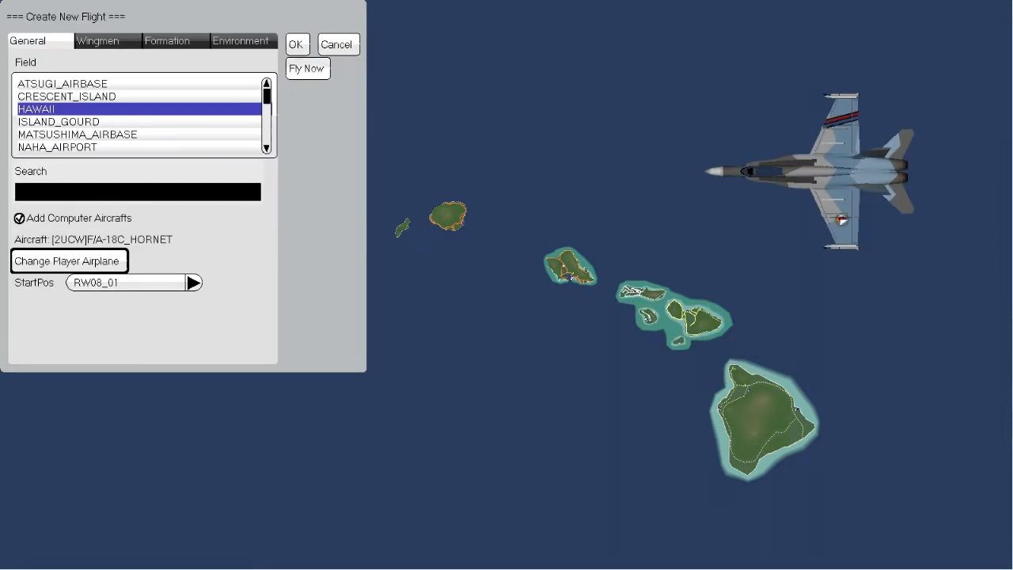
click(307, 68)
text(what the actual fu)
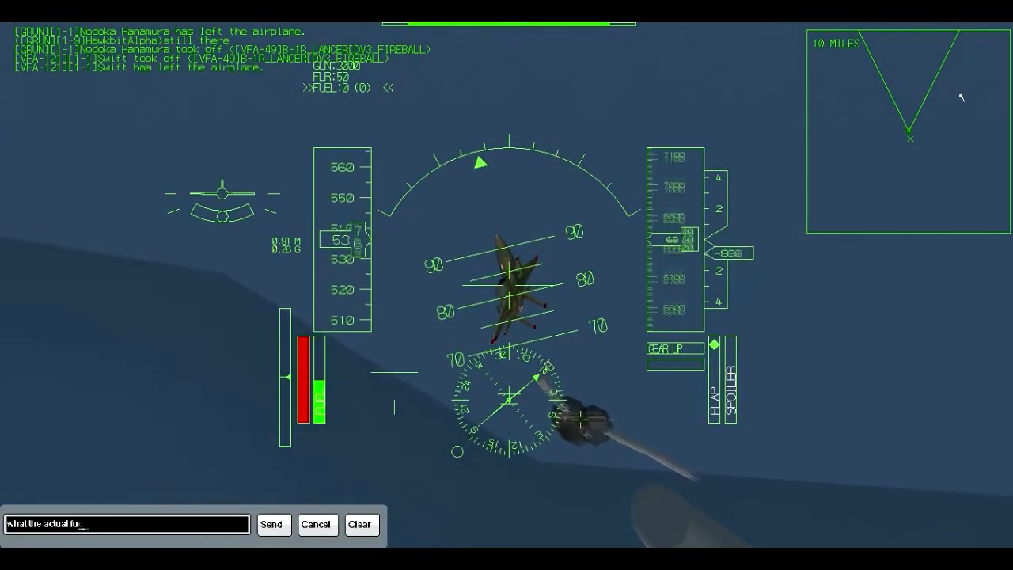
Step: Send the chat message to the multiplayer log and leave the flight for the main menu
click(272, 523)
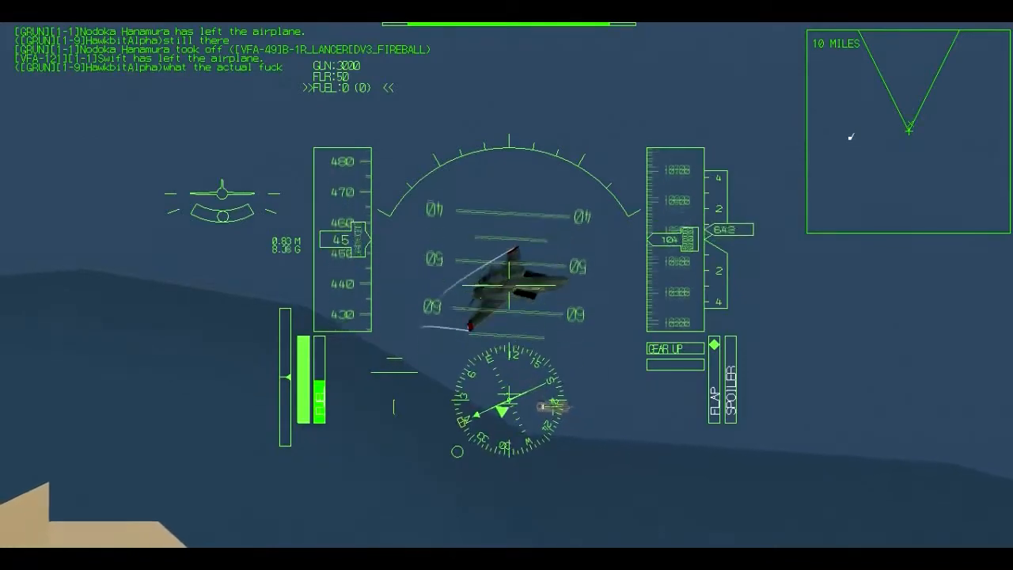
click(184, 7)
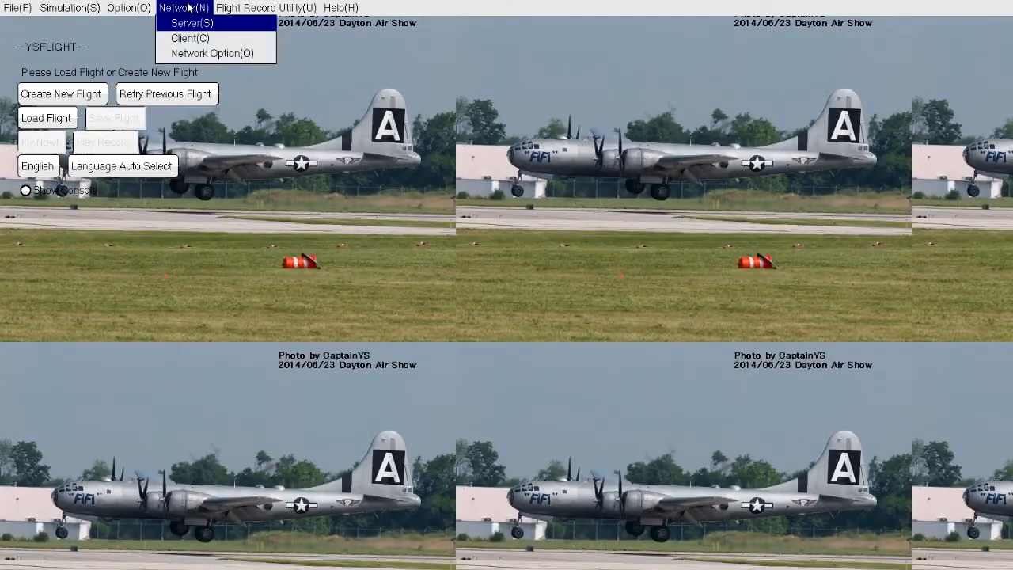
Step: Review the user name in Network Config, typing 'SandwichM', and save with [2UCW] M.4 'Wedge' and port 7915 kept
click(212, 53)
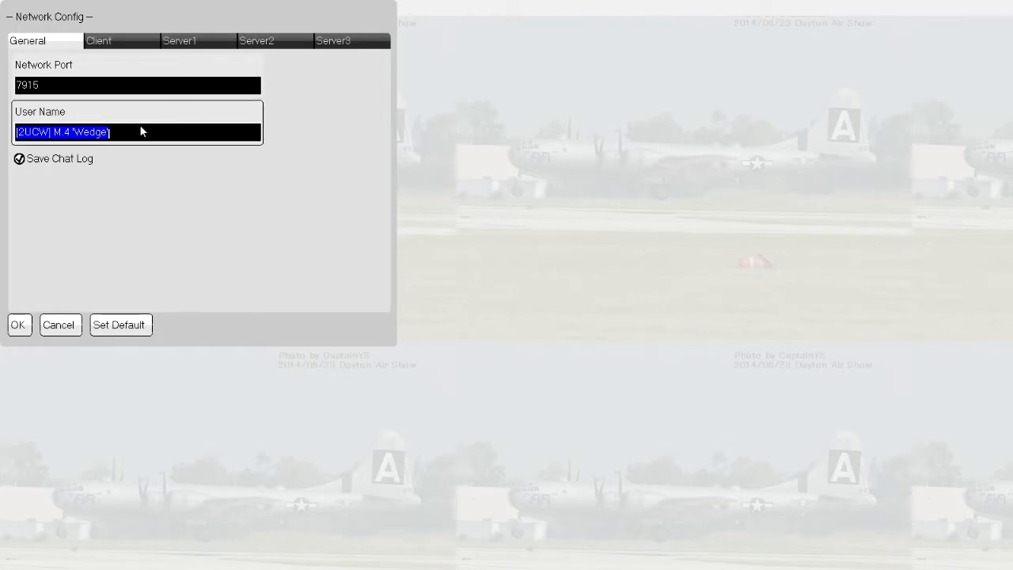
click(19, 324)
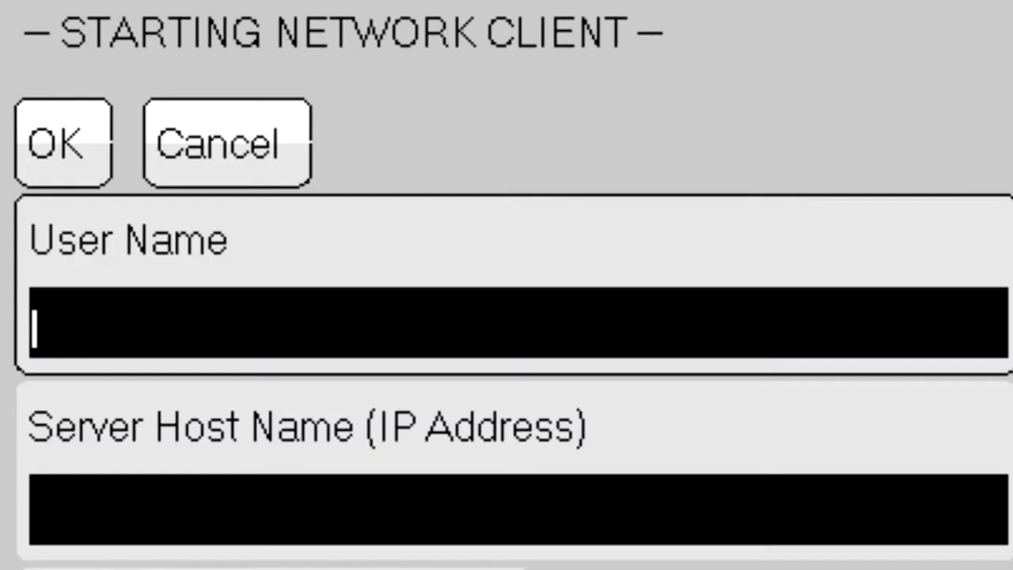
text(SandwichM)
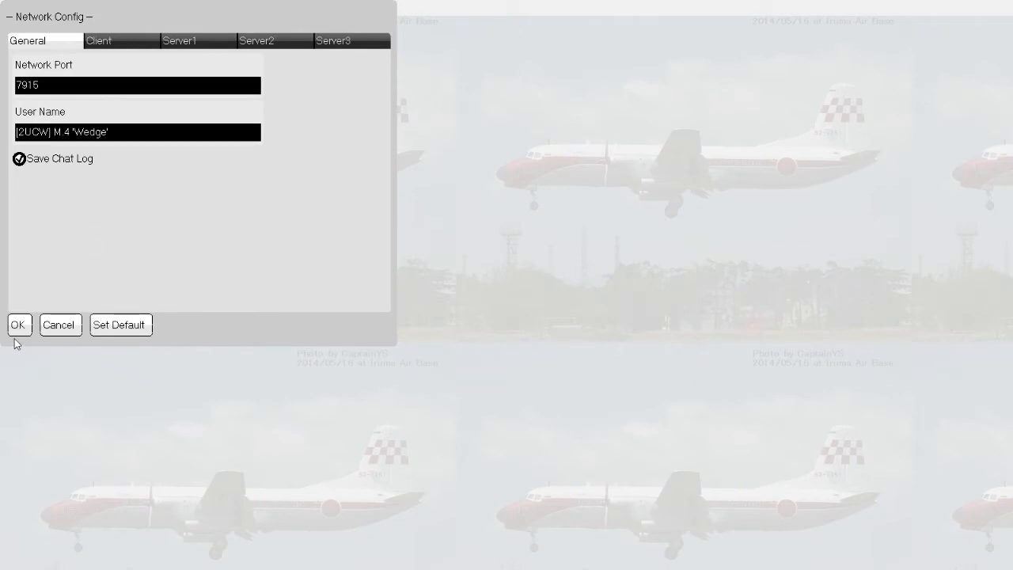
click(19, 324)
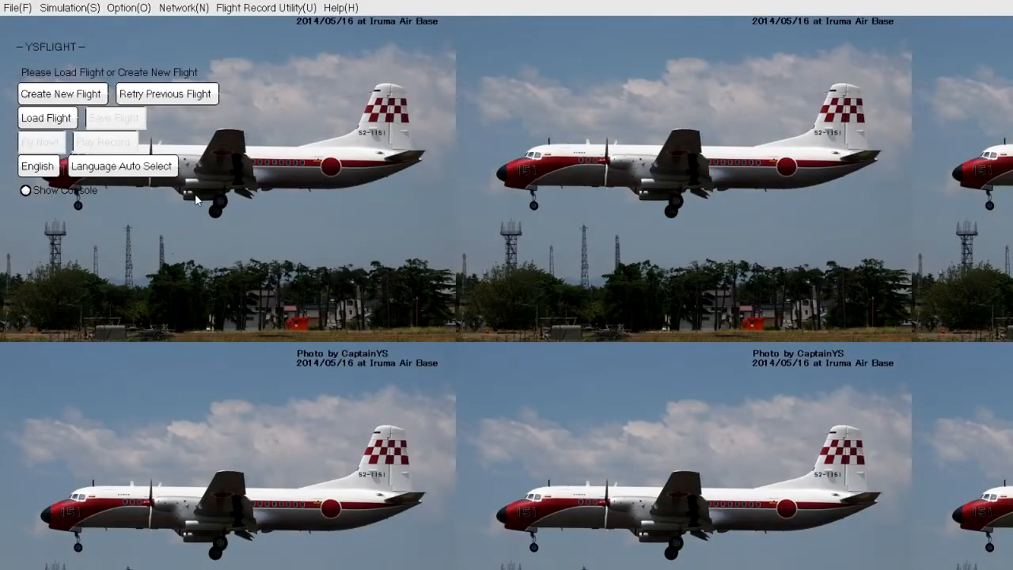
Step: Start a network client to server 2ucw.ddns.net on port 7915
click(182, 8)
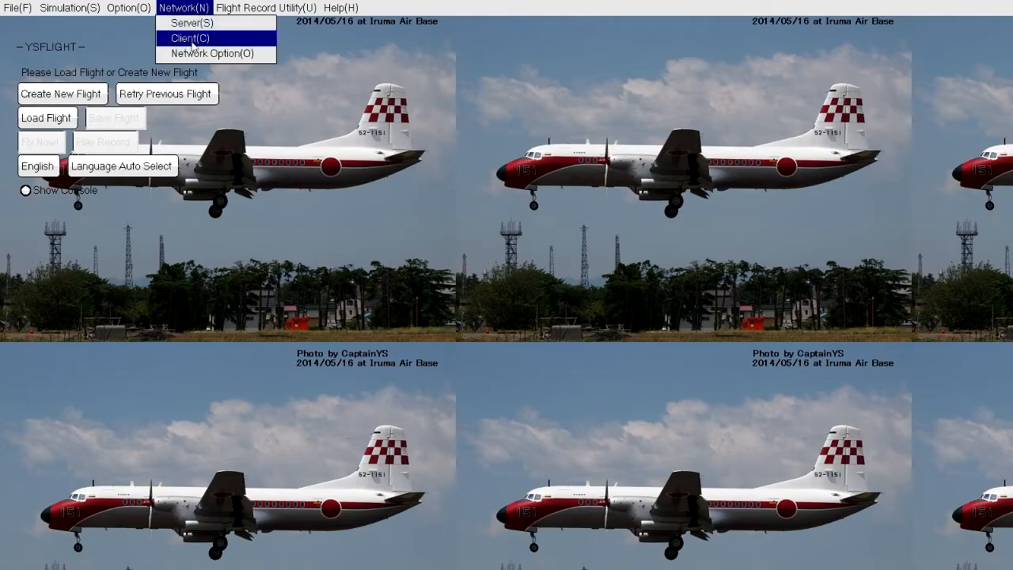
click(190, 38)
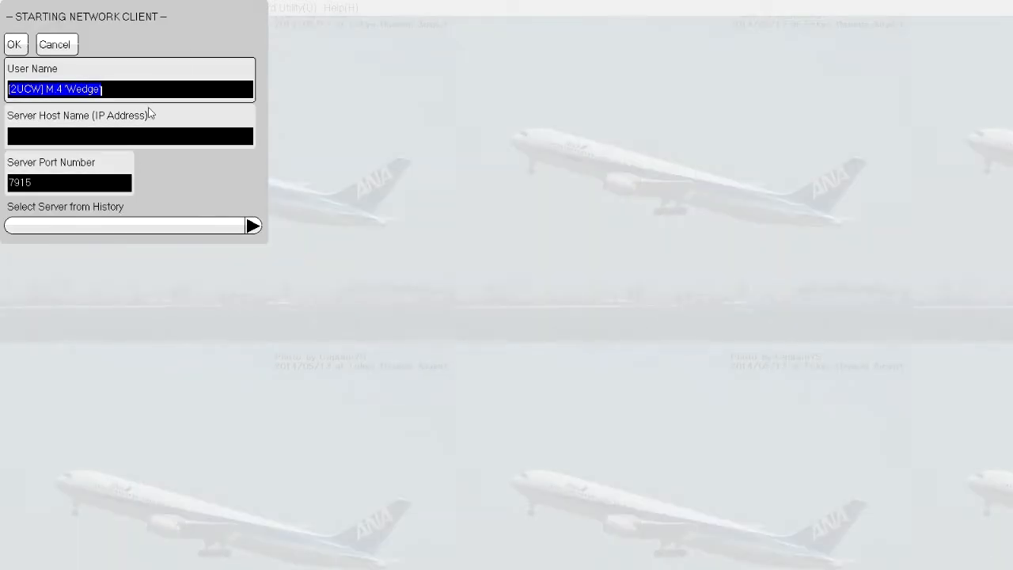
click(130, 136)
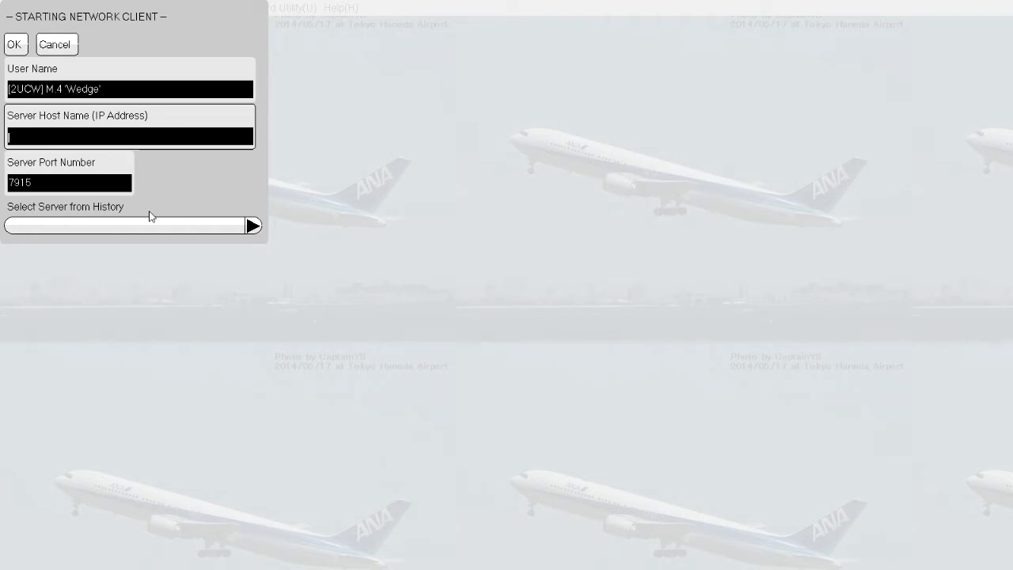
mouse_move(152, 212)
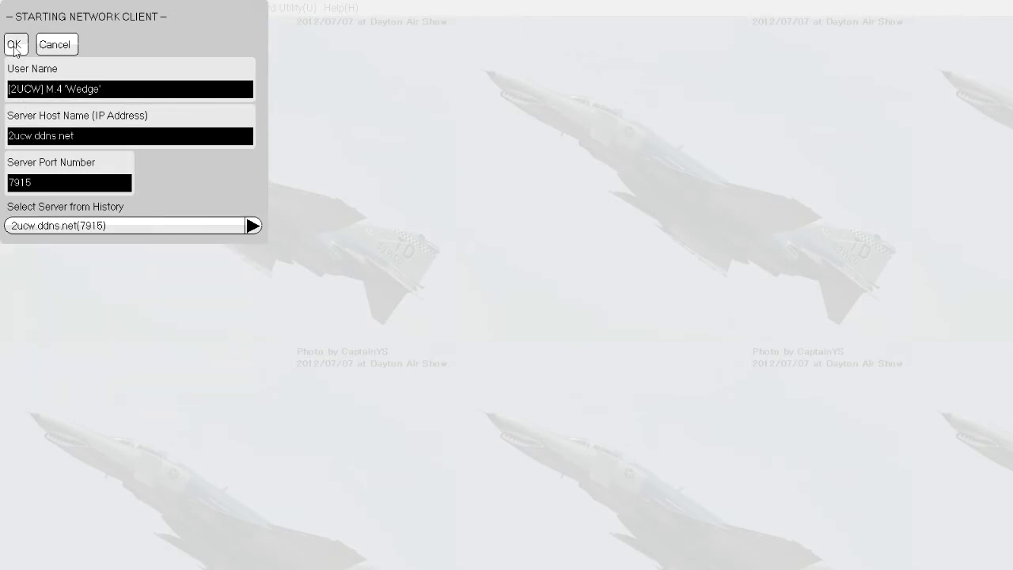
click(14, 44)
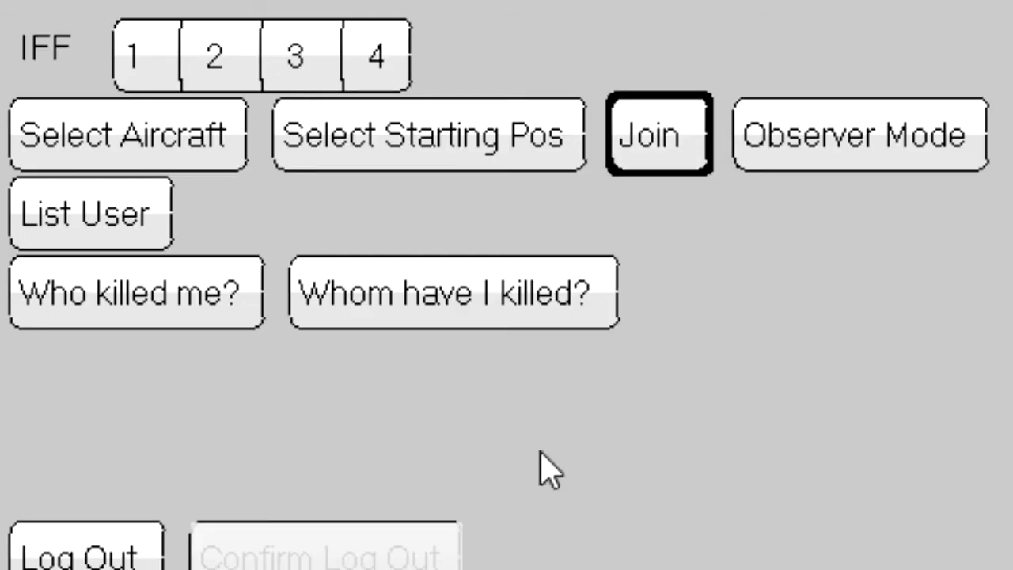
Step: Change the aircraft from A-4_SKYHAWK to F-1 and join the flight on the HAWAII field
click(658, 133)
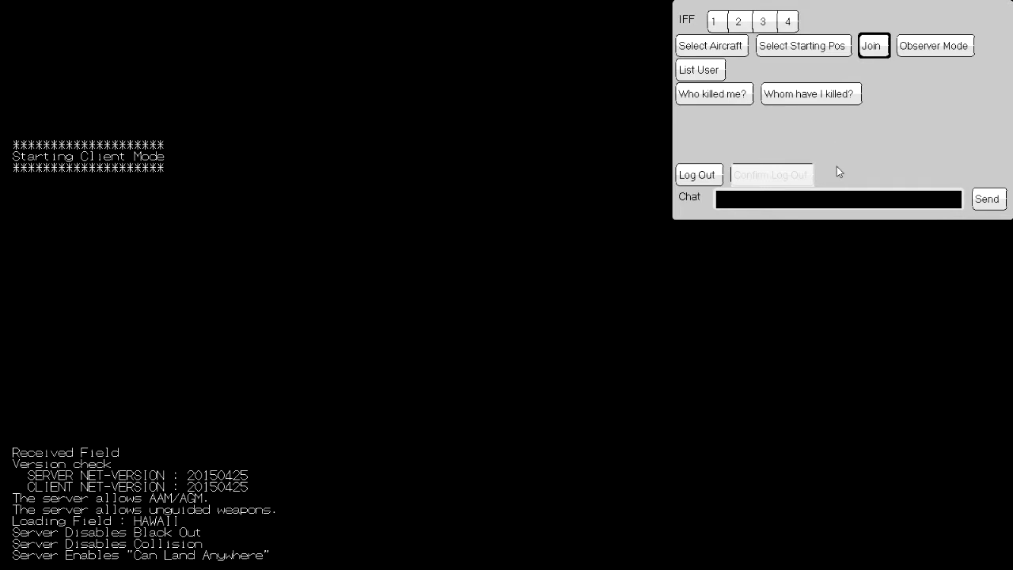
mouse_move(820, 136)
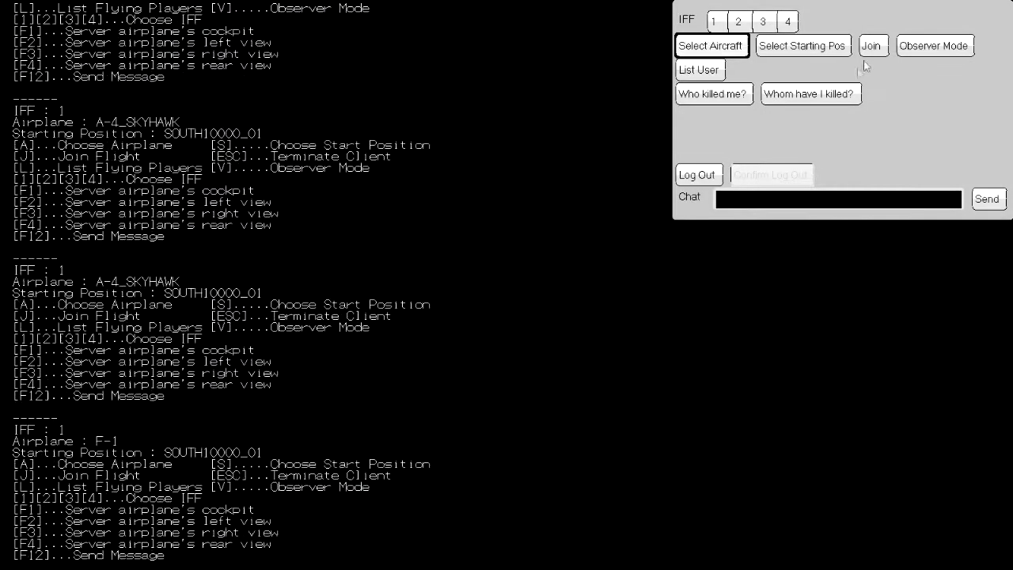
click(871, 44)
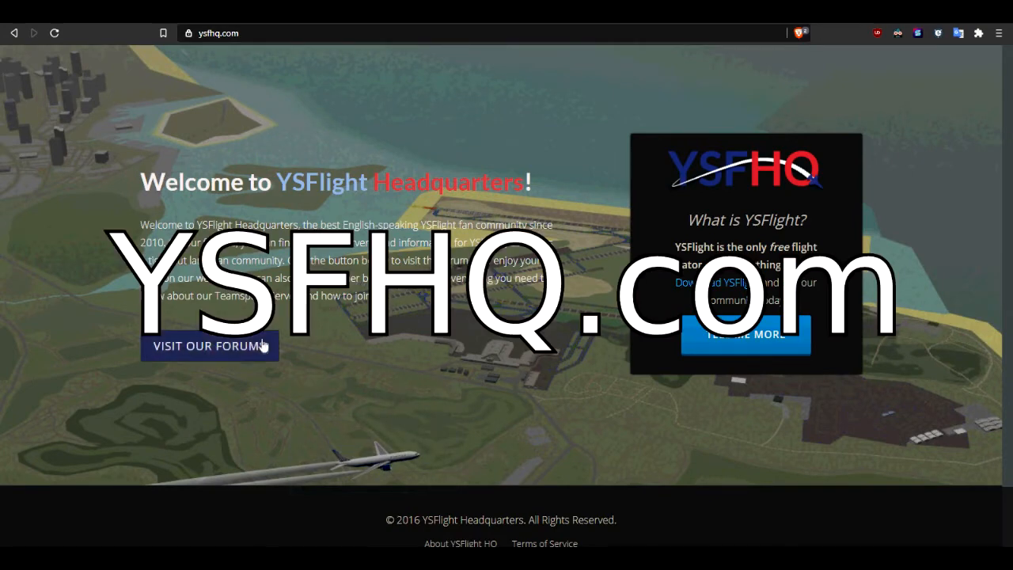
Step: Visit the YSFHQ forum and browse the board index's YSFlight, Addons and Pilot's Lounge sections
click(209, 345)
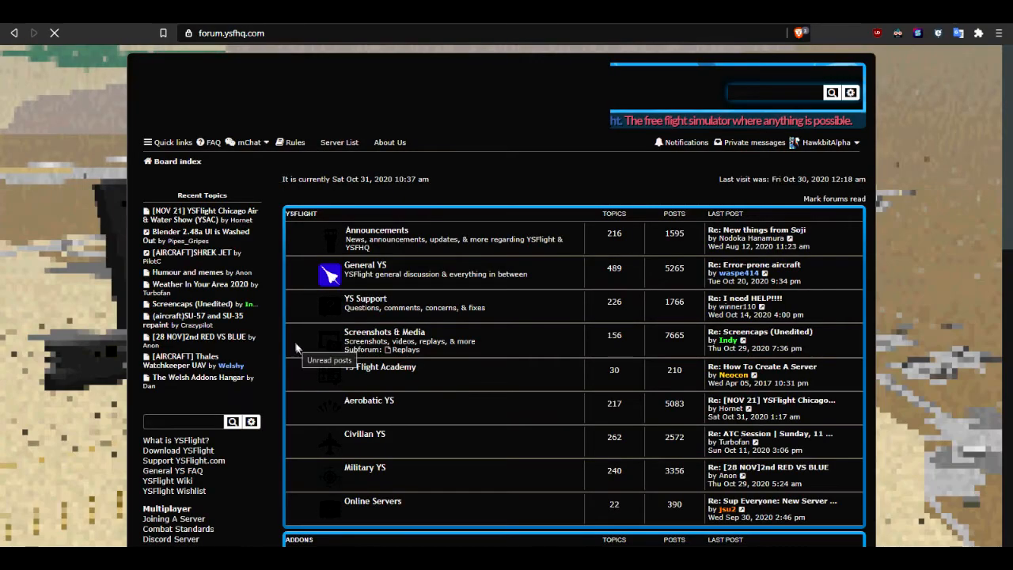
scroll(down, 3)
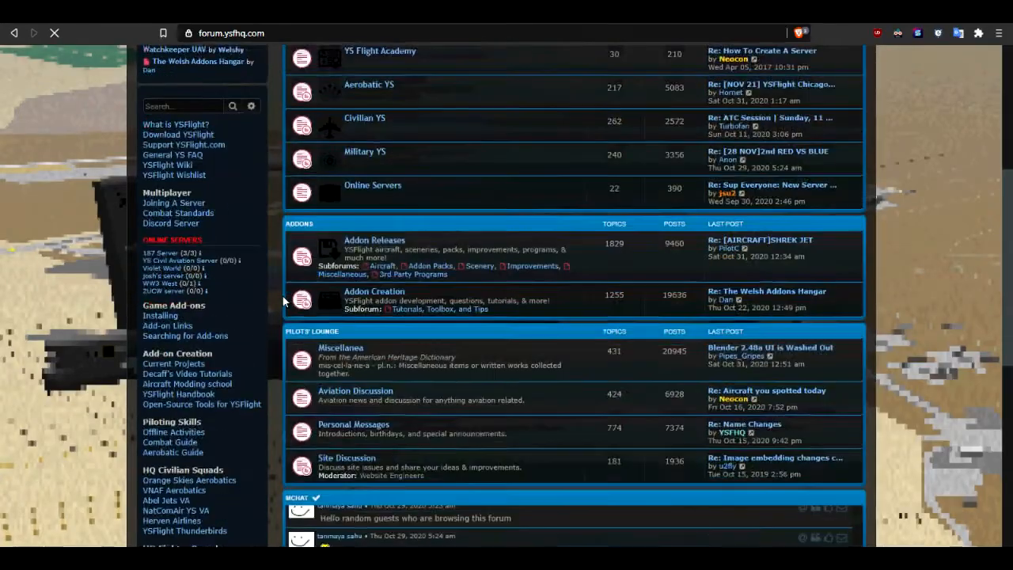
scroll(down, 3)
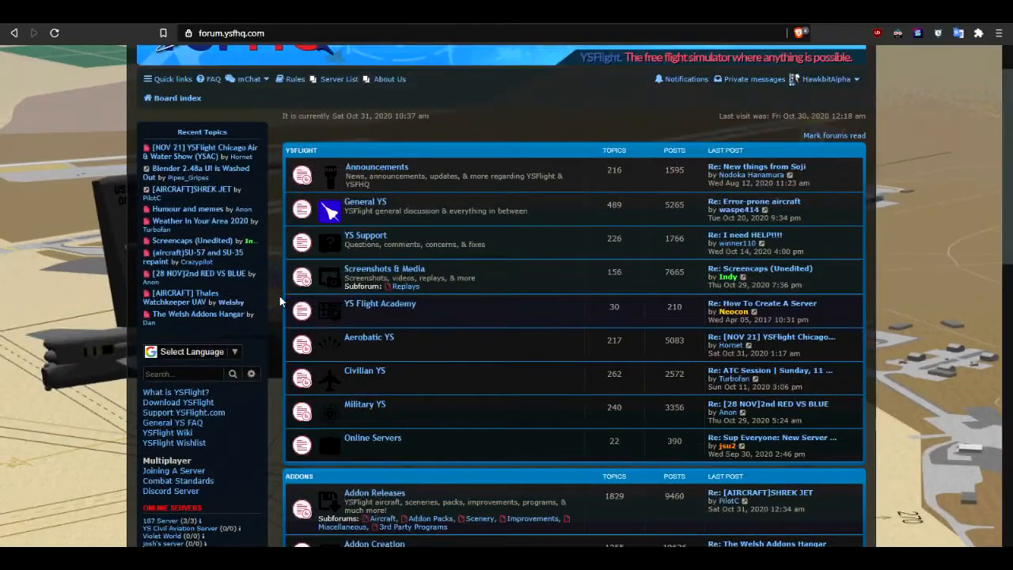
scroll(down, 3)
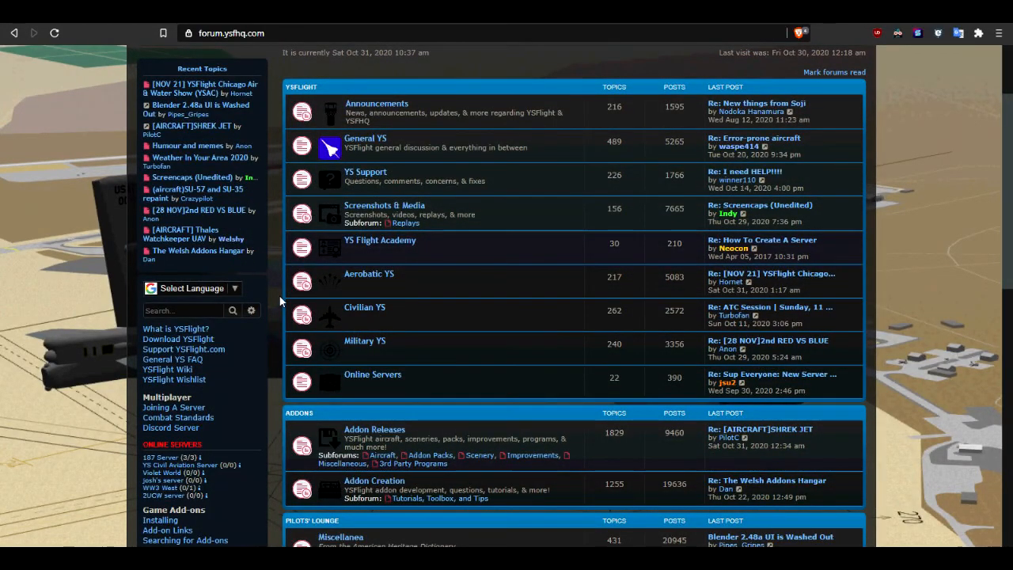
scroll(down, 3)
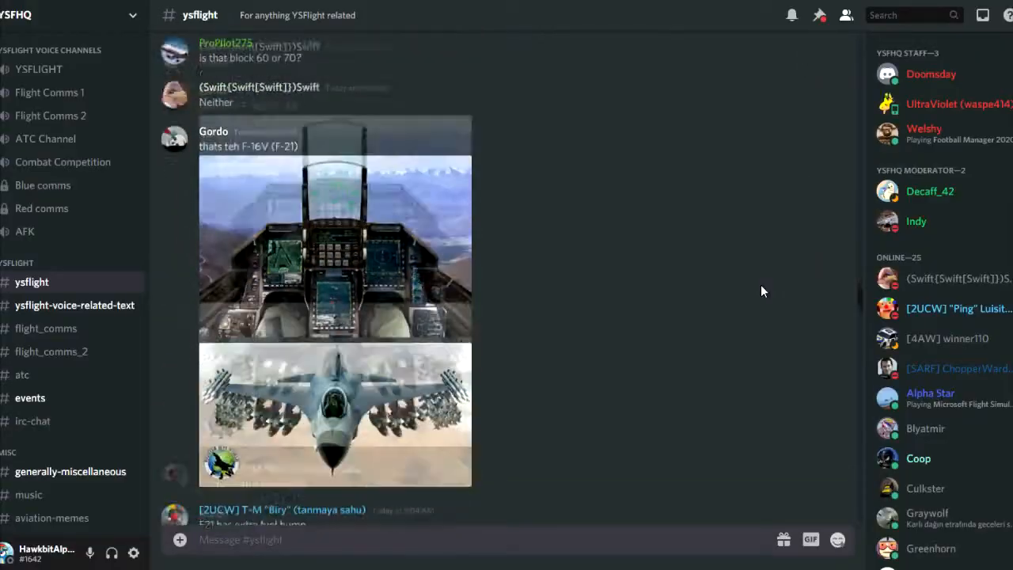
Step: Browse the #ysflight Discord channel, then view the YSFlight multiplayer Server List page
scroll(down, 3)
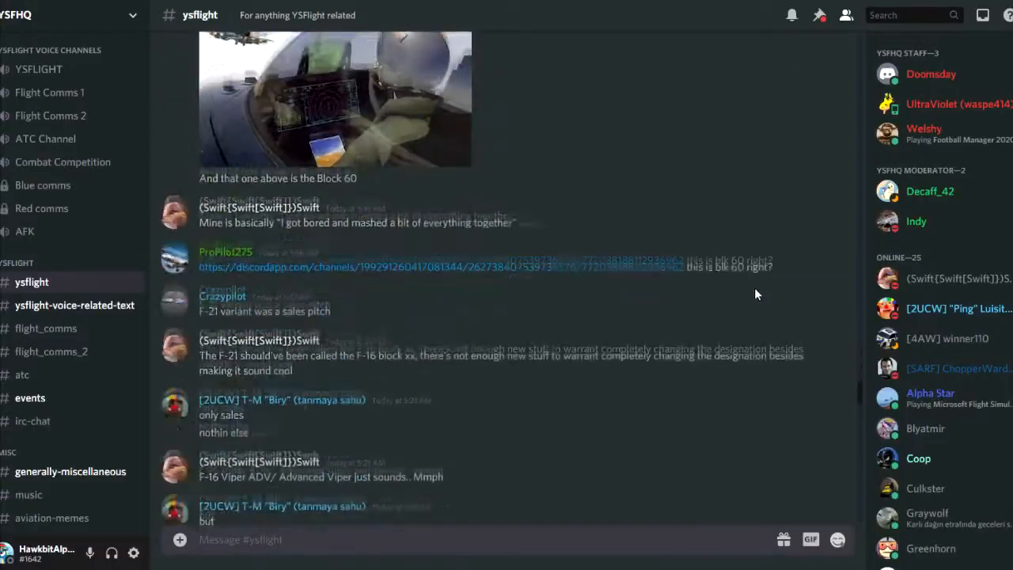
scroll(down, 3)
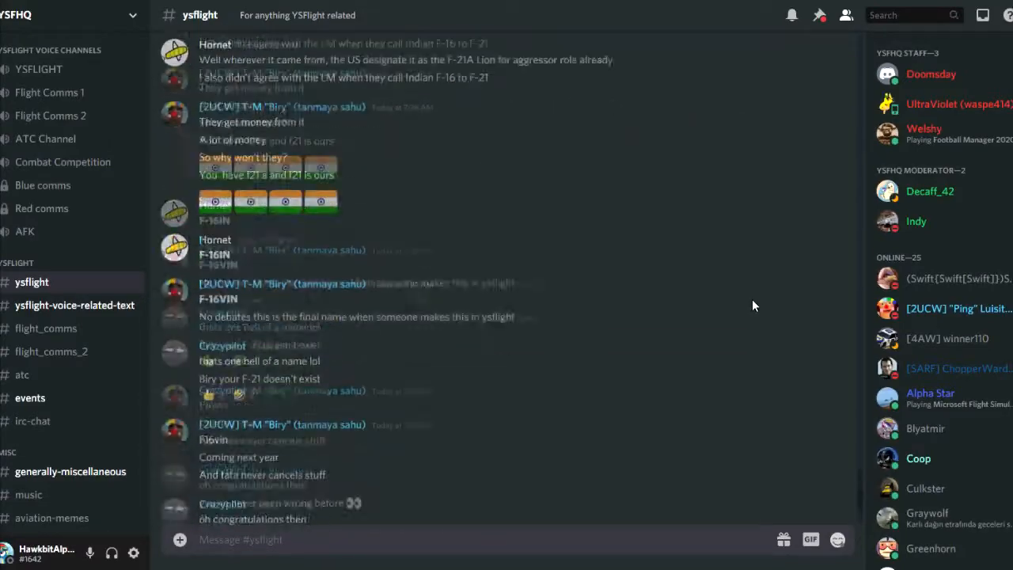
click(30, 397)
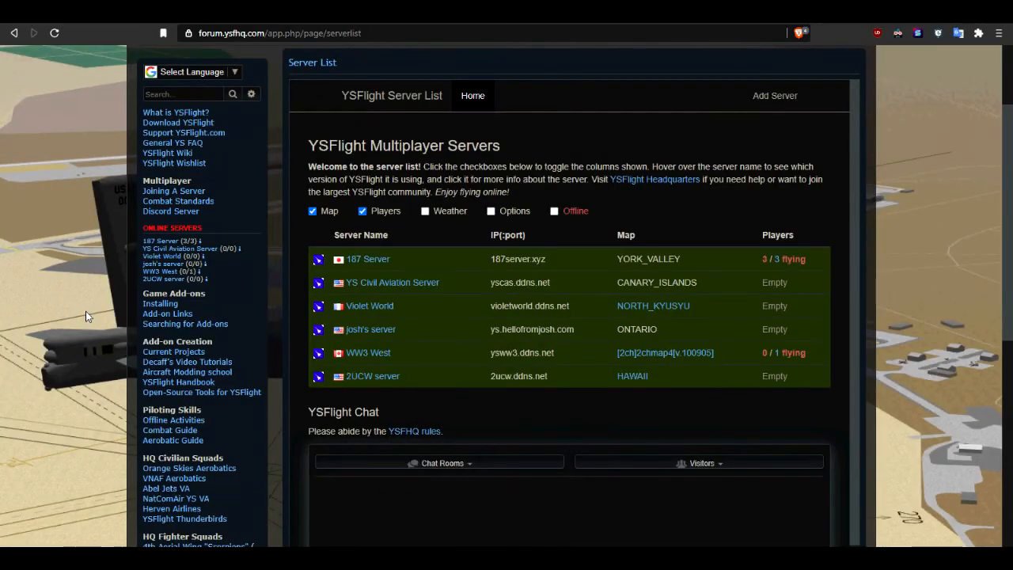
scroll(down, 3)
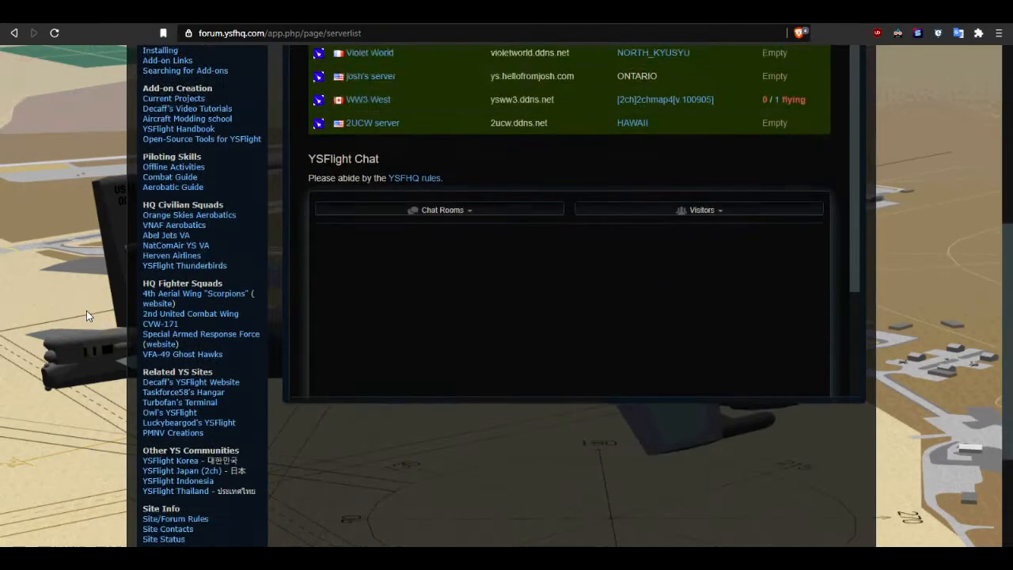
scroll(down, 3)
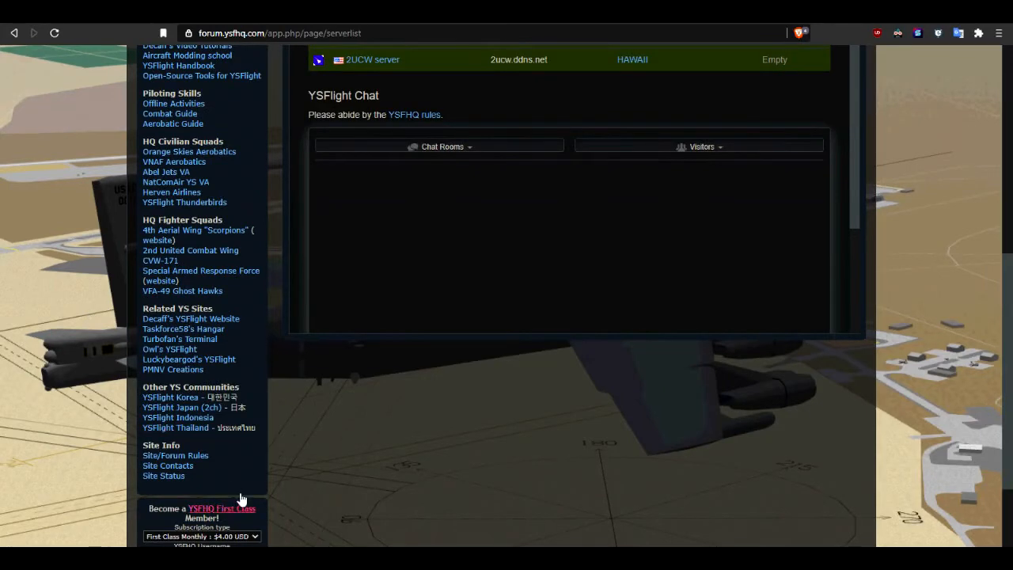